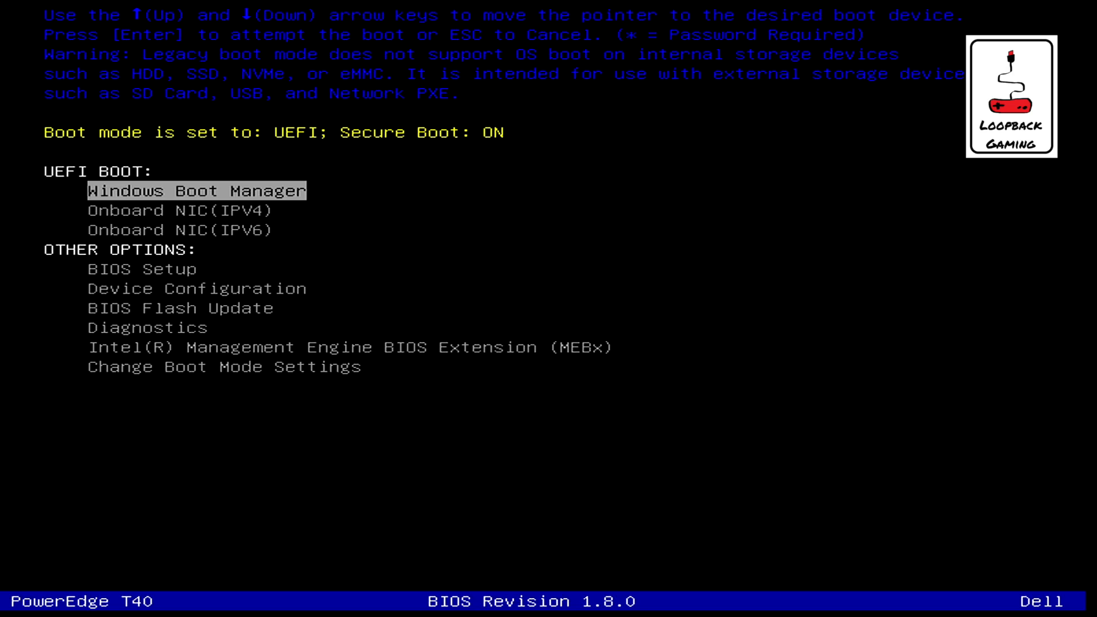
- Move the boot menu selection off Windows Boot Manager down toward BIOS Setup / Device Configuration
key(Down)
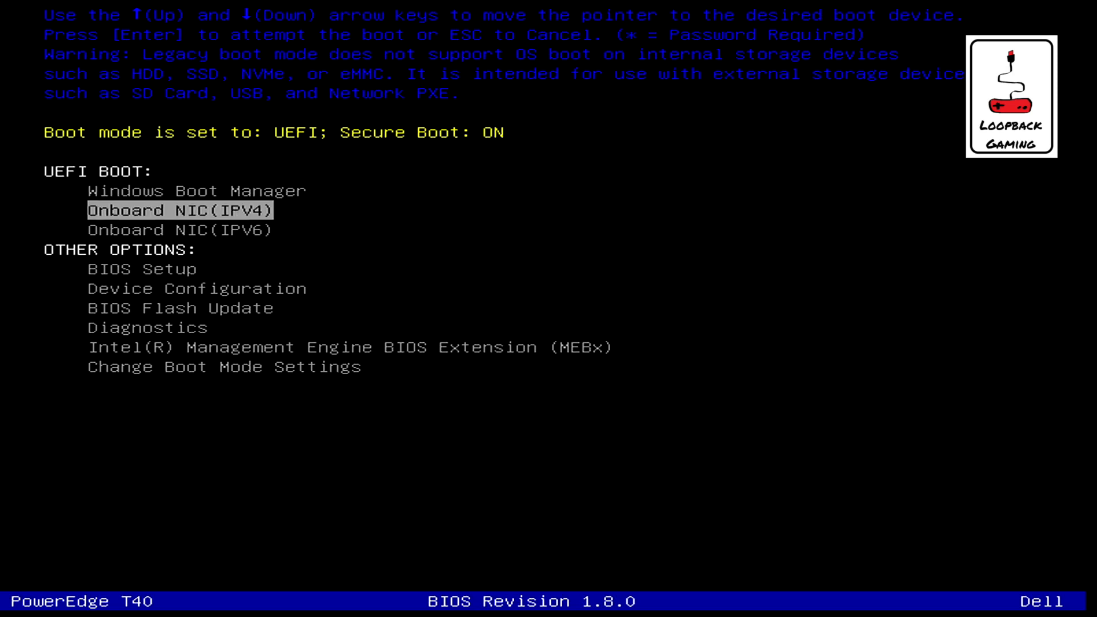
key(Down)
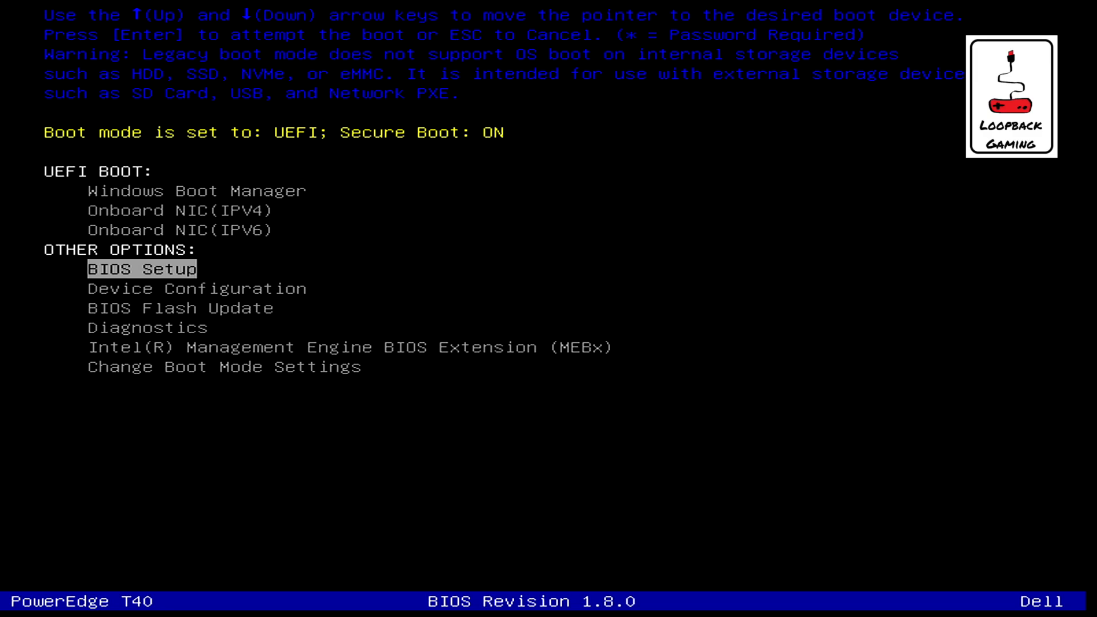
key(Down)
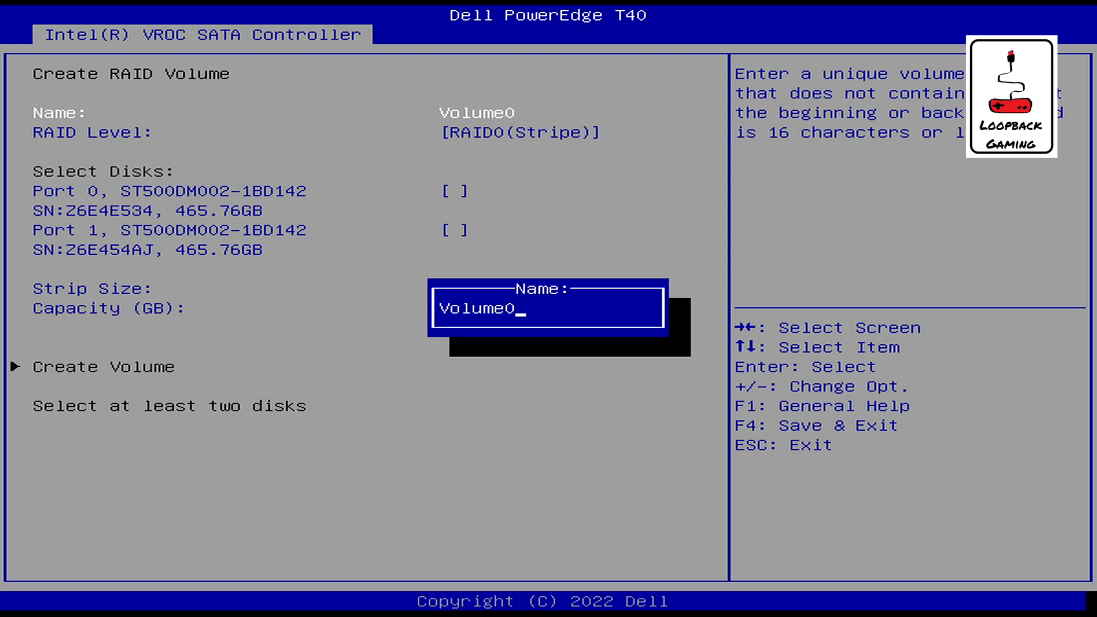
- Replace the default volume name Volume0 with TestRaid1 for the new RAID1 mirror
key(backspace)
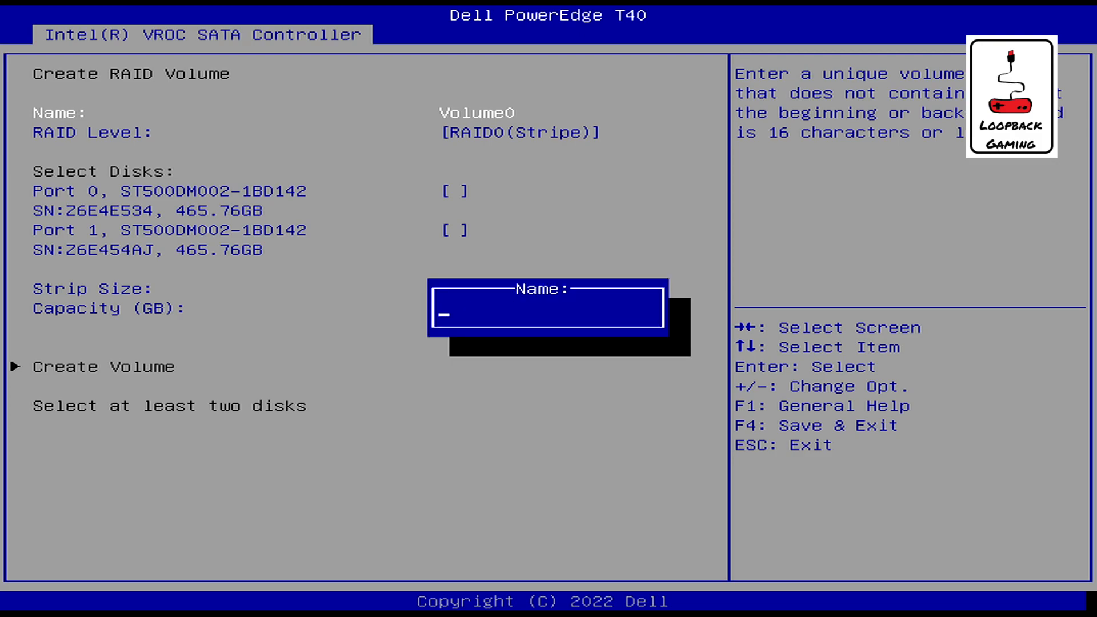
text(TestRaid1)
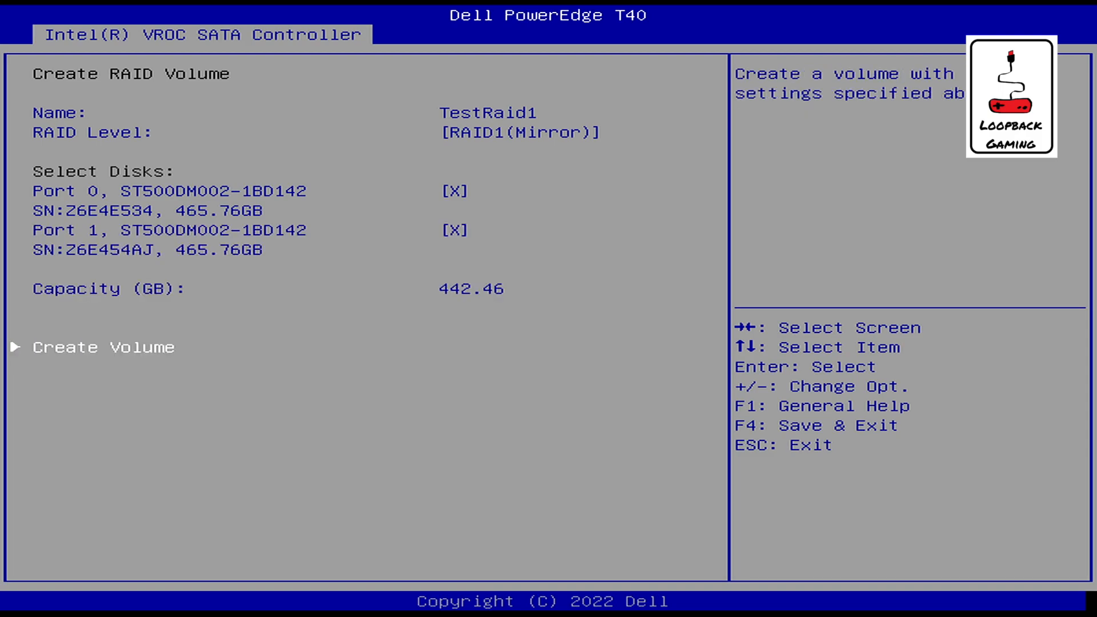
- Create the 442.46 GB TestRaid1 RAID1 mirror volume and return to the boot menu
click(106, 346)
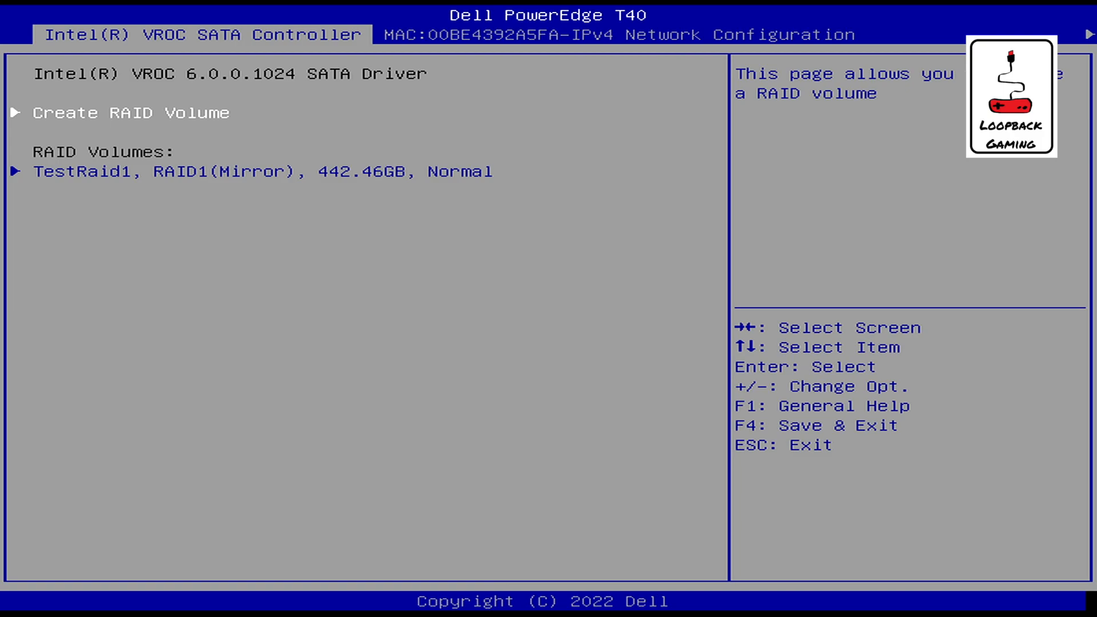
key(F4)
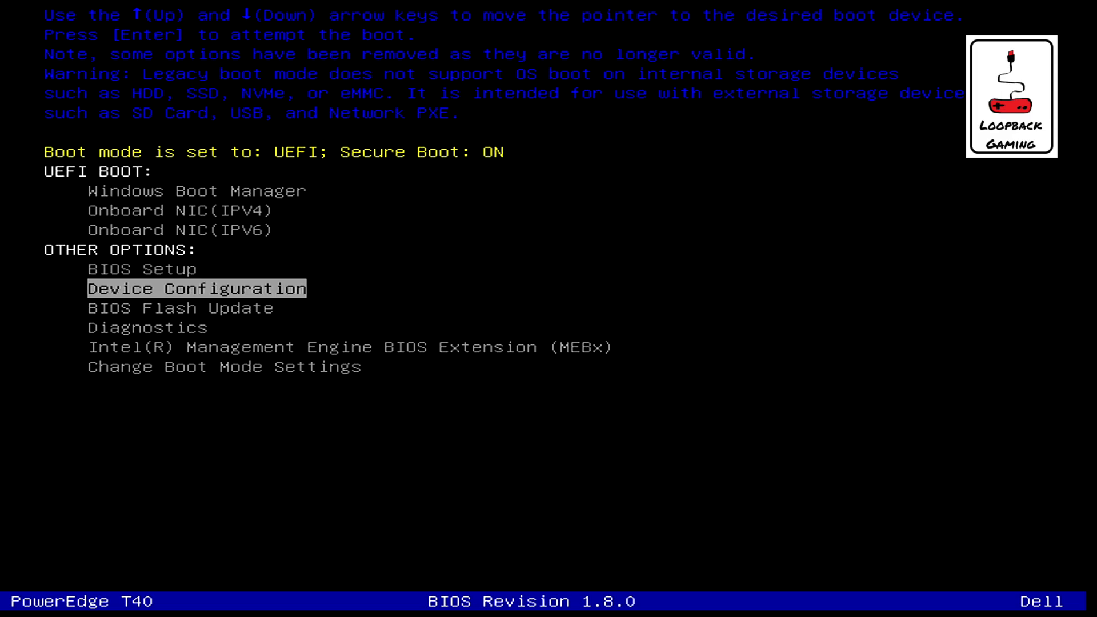
- Enter BIOS Setup and expand System Configuration to its Serial Port page with COM1
click(196, 287)
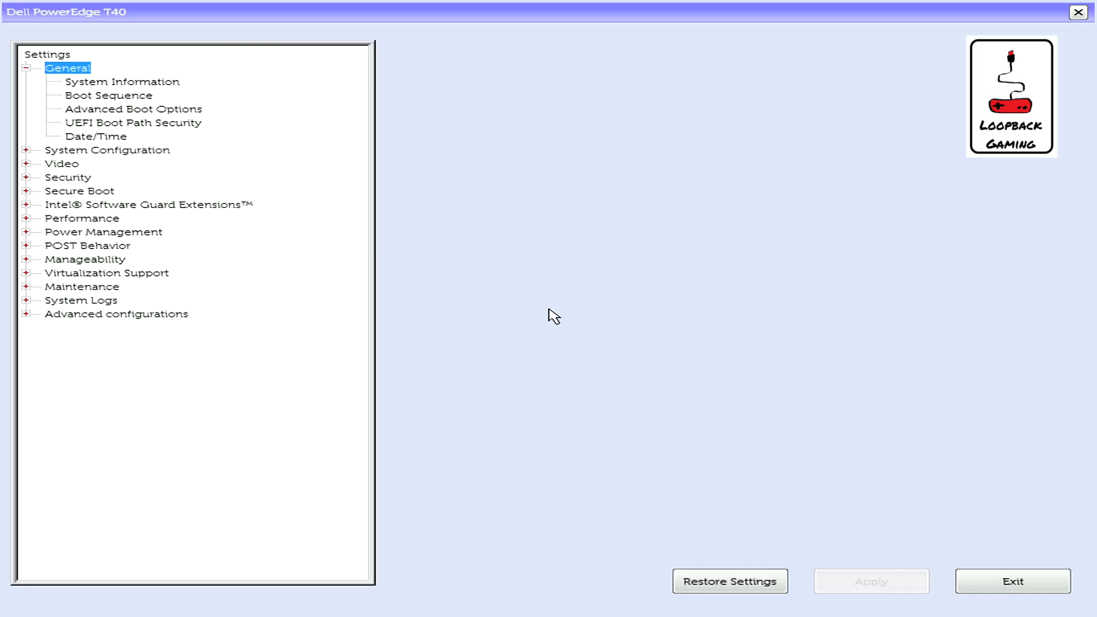
click(107, 150)
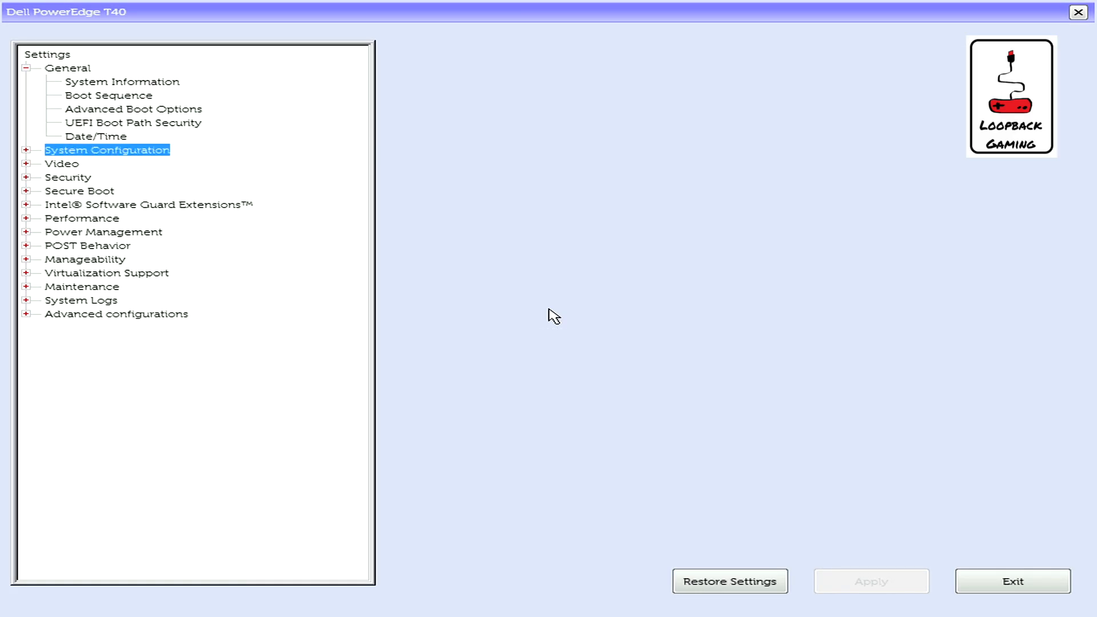
click(80, 191)
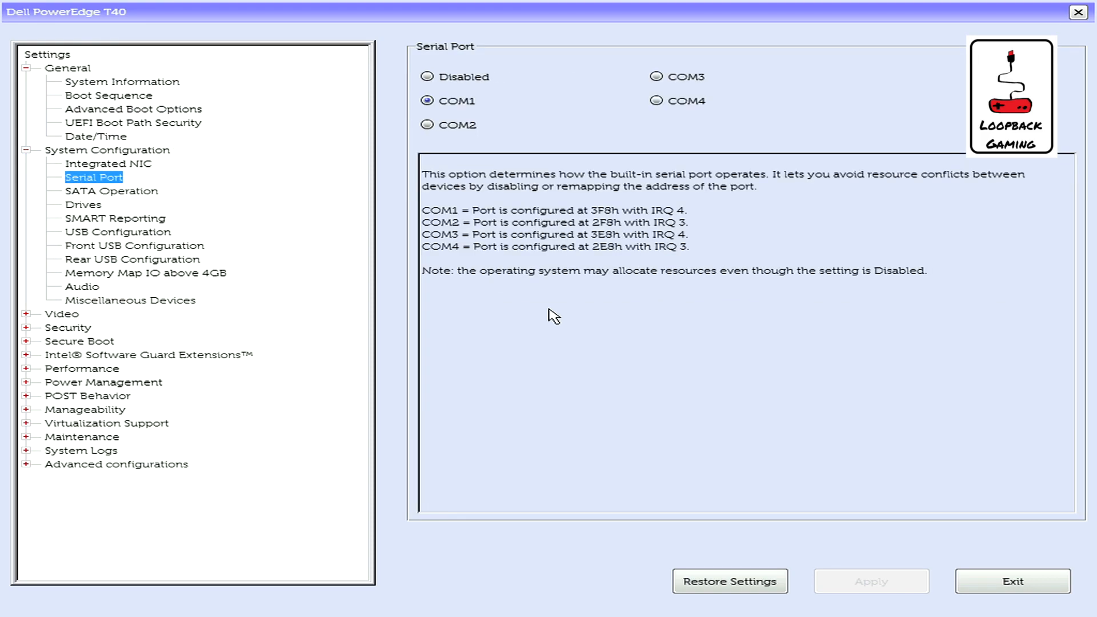
click(112, 190)
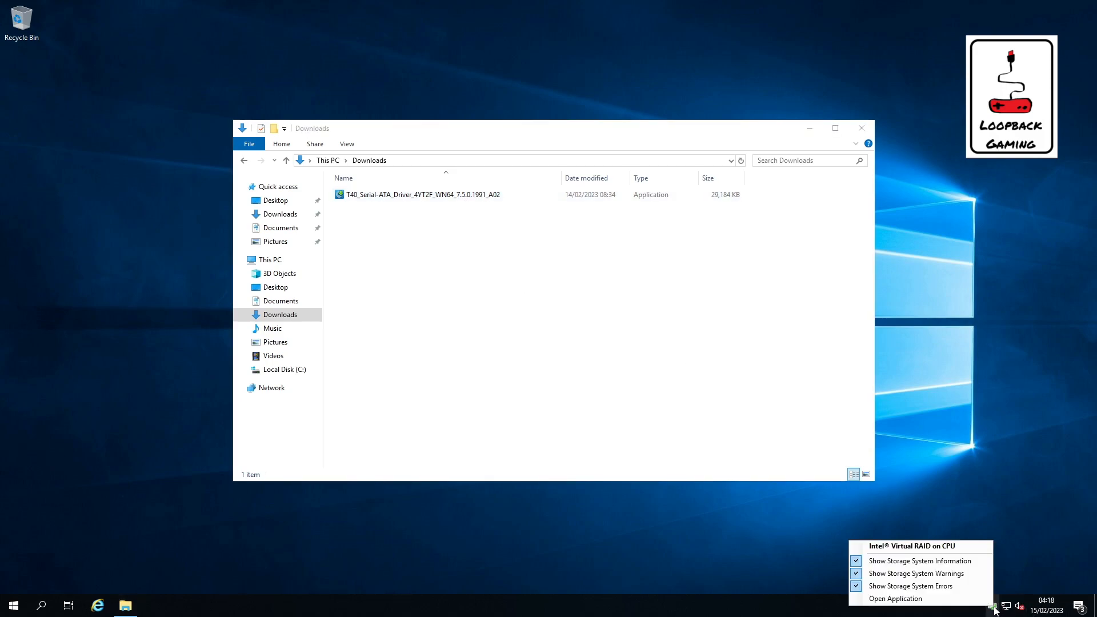
- Launch Intel Virtual RAID on CPU from the tray to view the SSDRAID1 RAID 1 volume
click(693, 324)
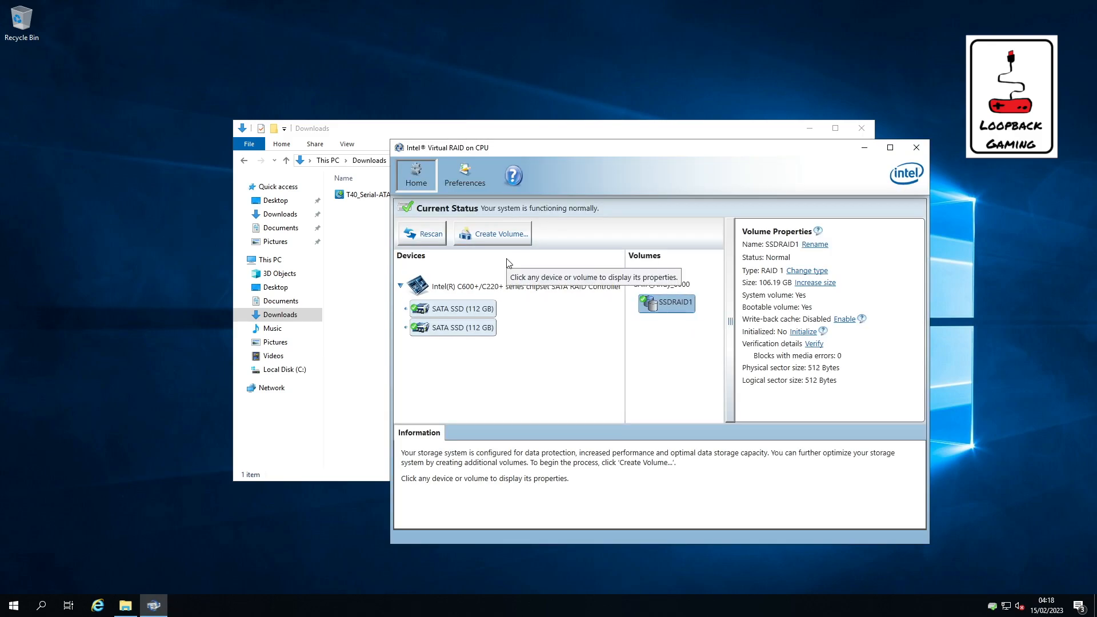
mouse_move(831, 402)
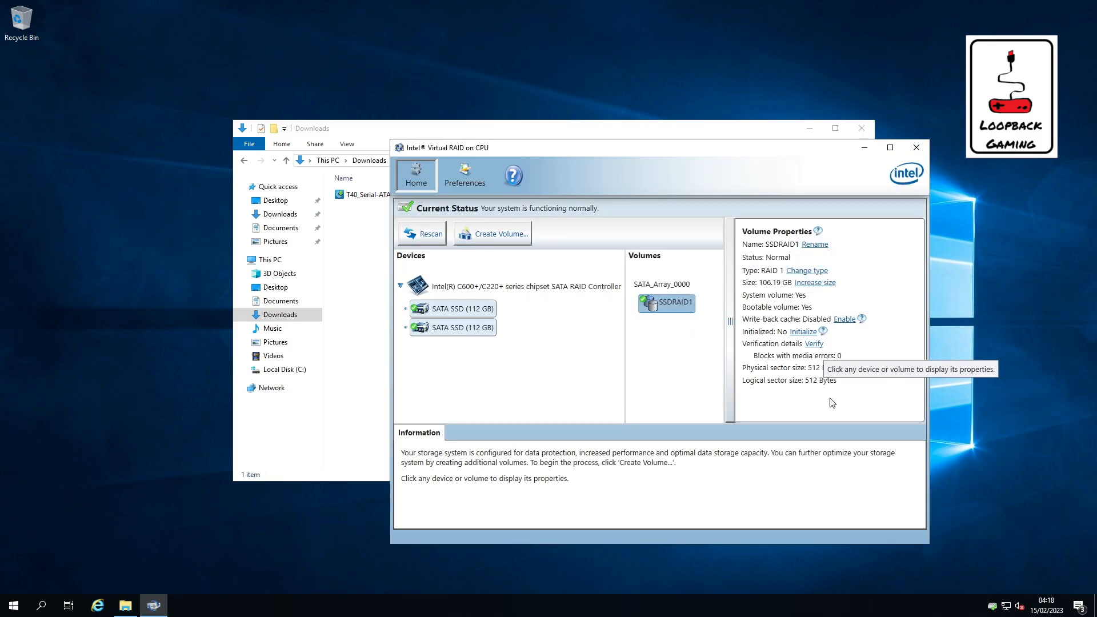
mouse_move(583, 373)
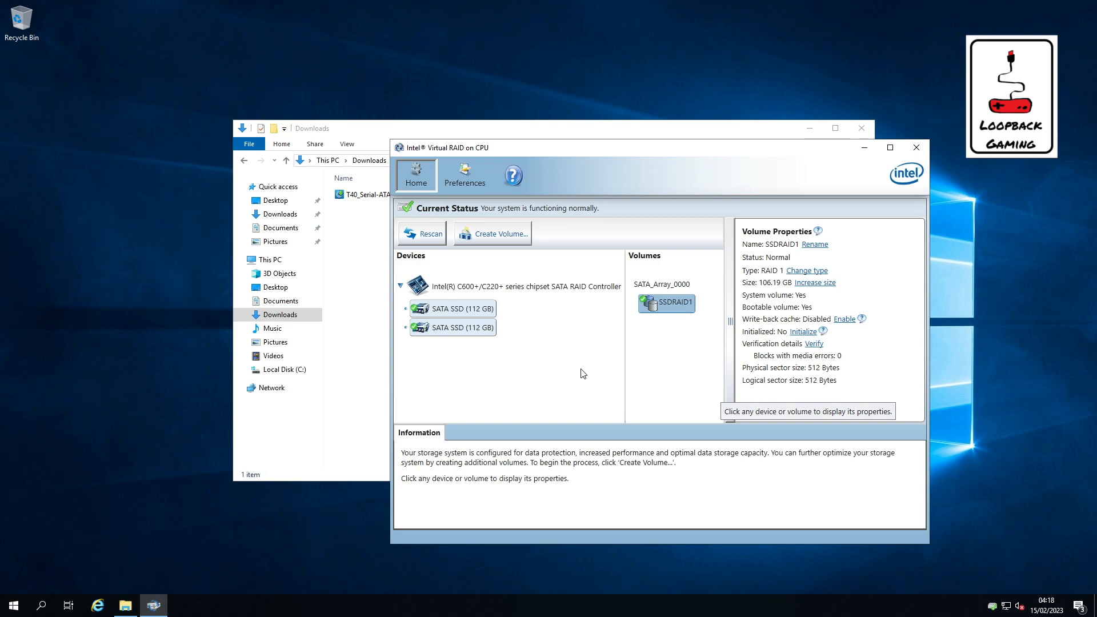